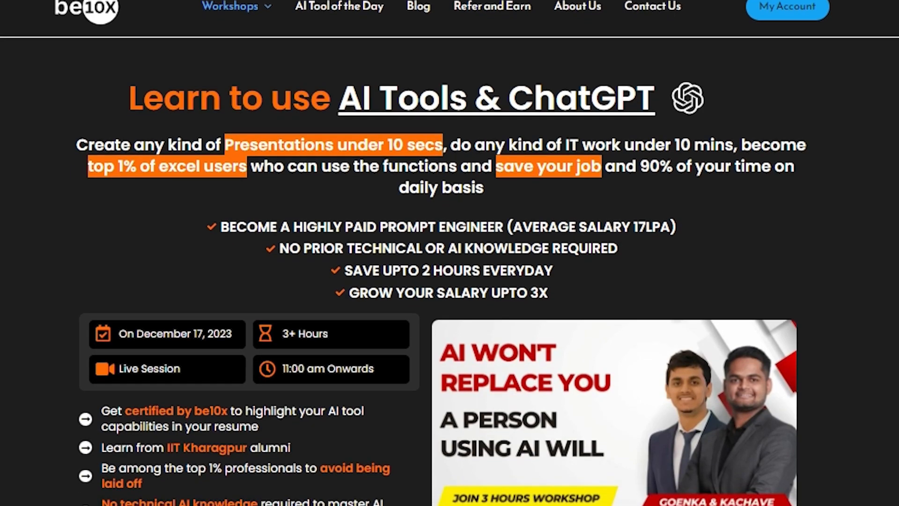
Step: Scroll down the be10x home page through the workshop offerings
scroll(down, 3)
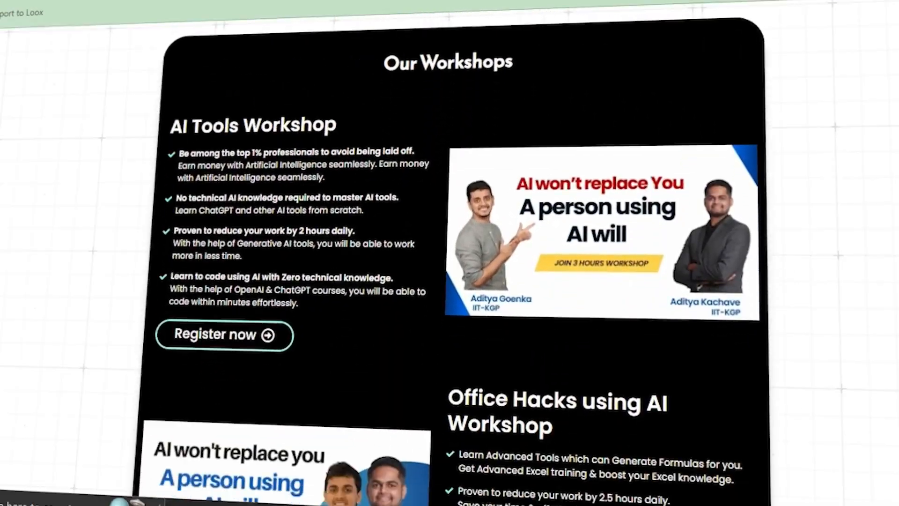
scroll(down, 3)
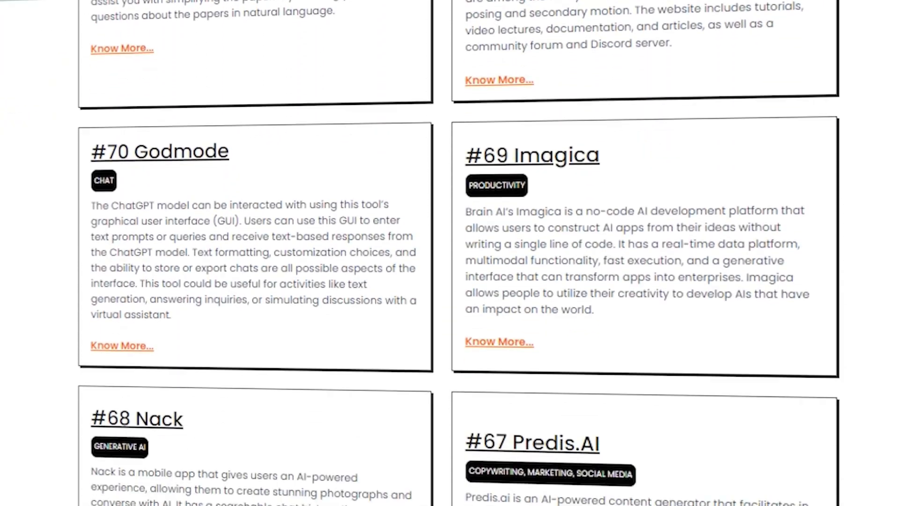
scroll(down, 3)
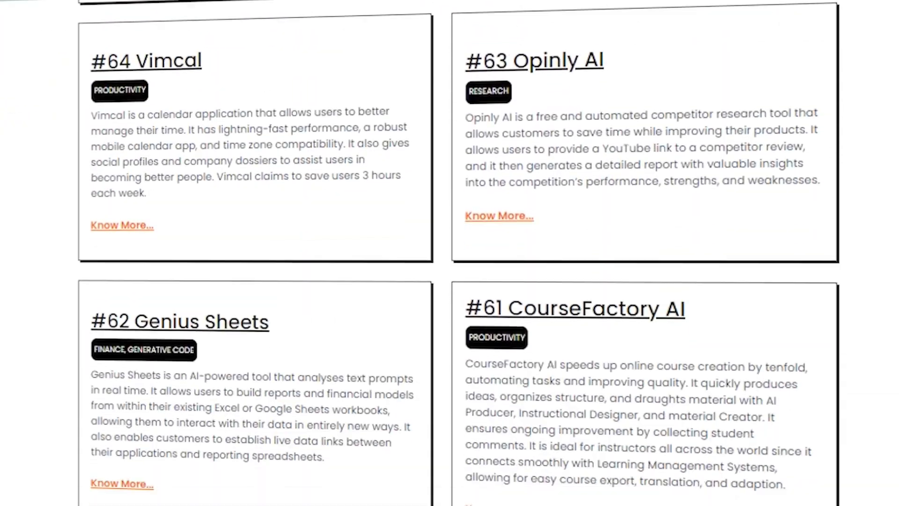
scroll(down, 3)
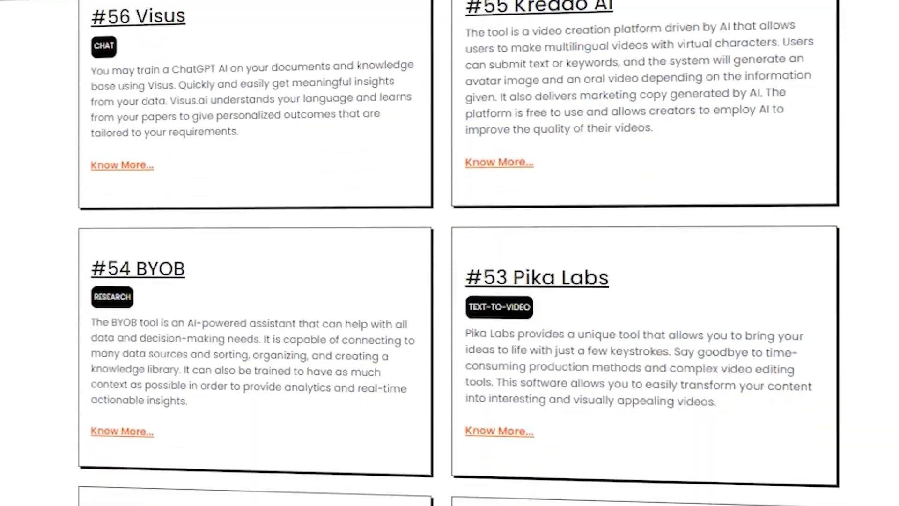
Step: Visit the Blog, AI Tool of the Day and About Us pages from the top navigation
click(420, 52)
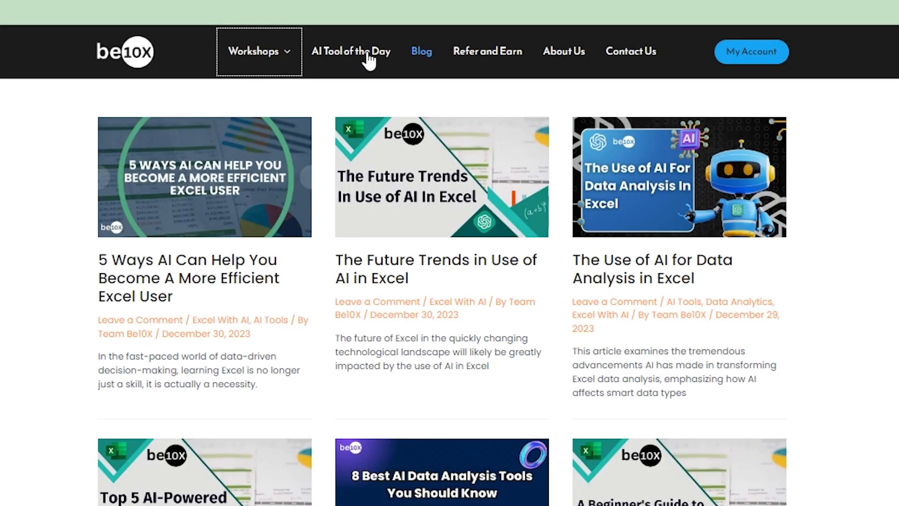
click(351, 50)
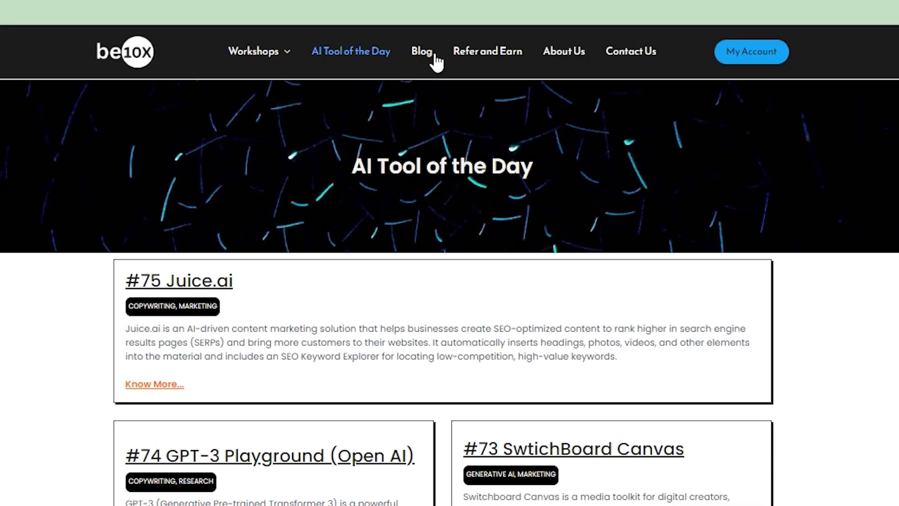
click(487, 52)
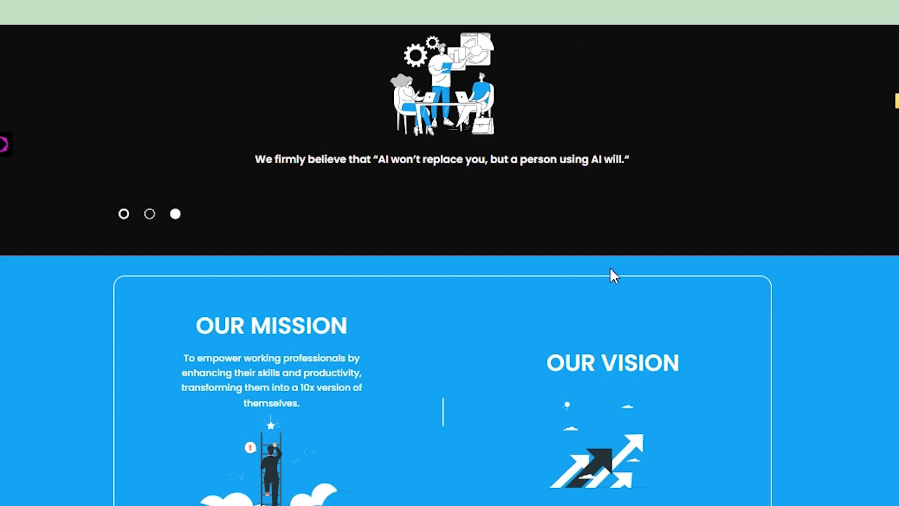
scroll(up, 3)
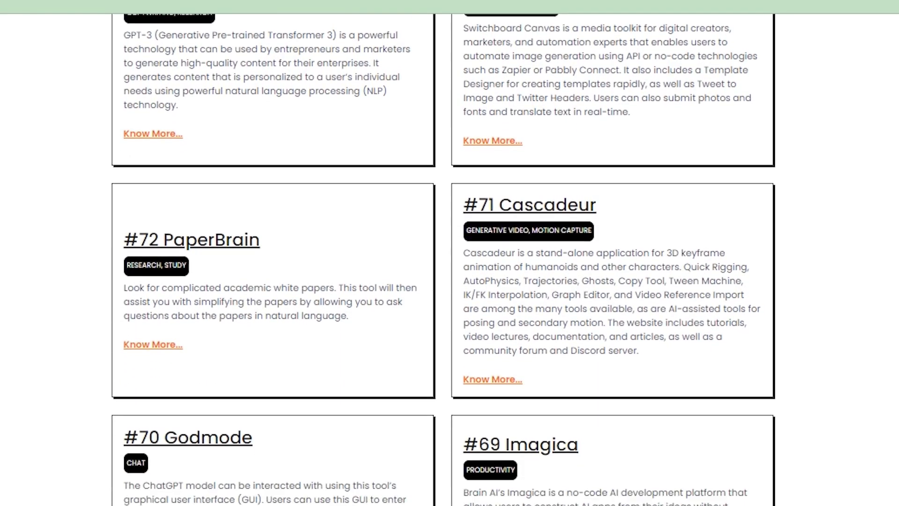
scroll(down, 3)
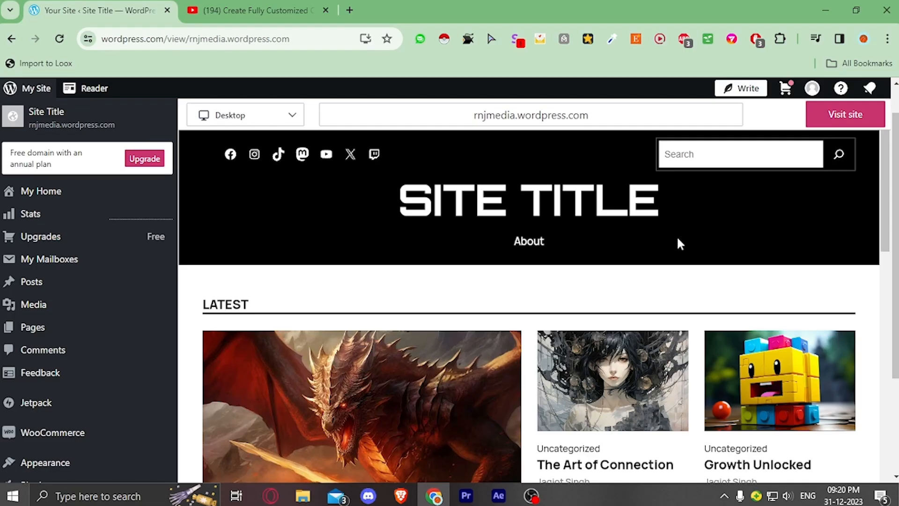
mouse_move(755, 177)
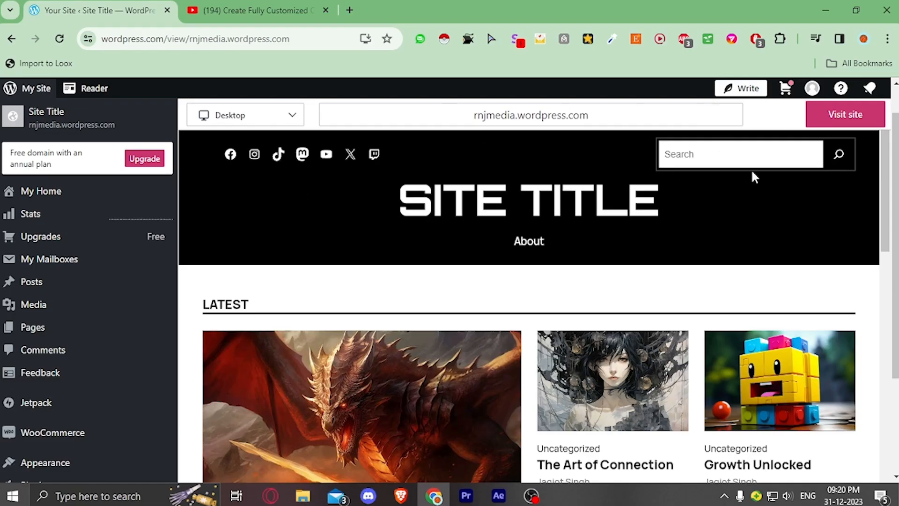
scroll(down, 3)
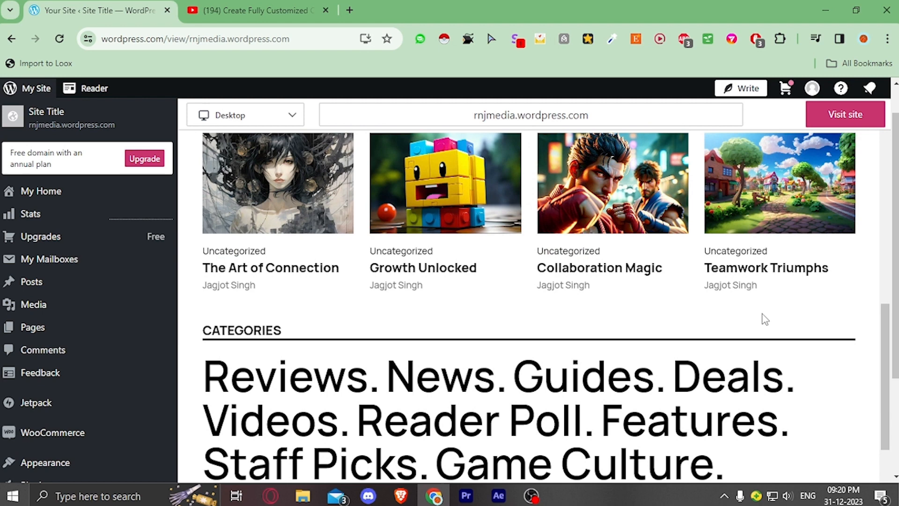
scroll(up, 3)
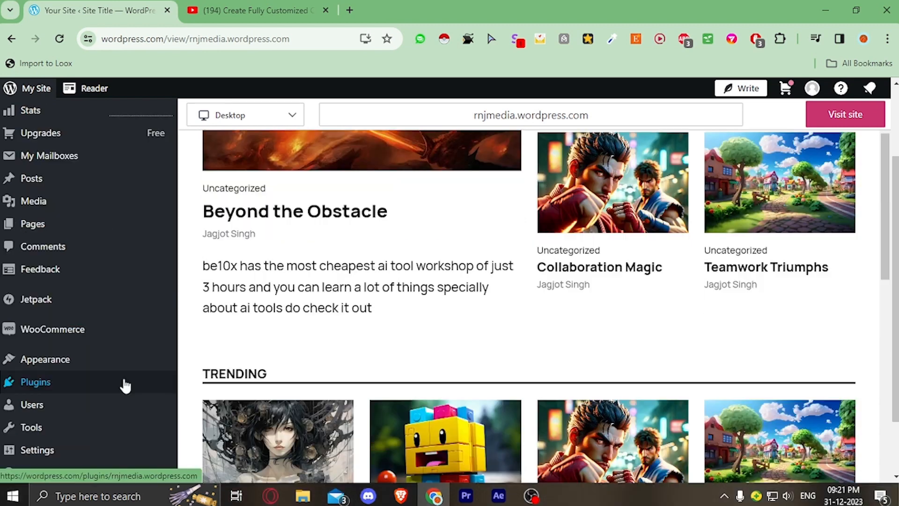
Step: Search plugins for 'gpt', pick AI Power: Complete AI Pack and start the plan upgrade to install it
click(34, 381)
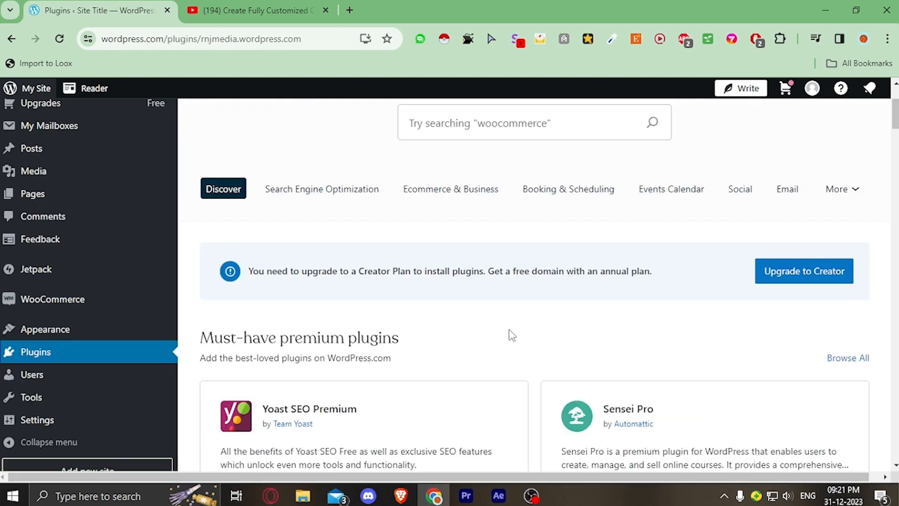
mouse_move(35, 352)
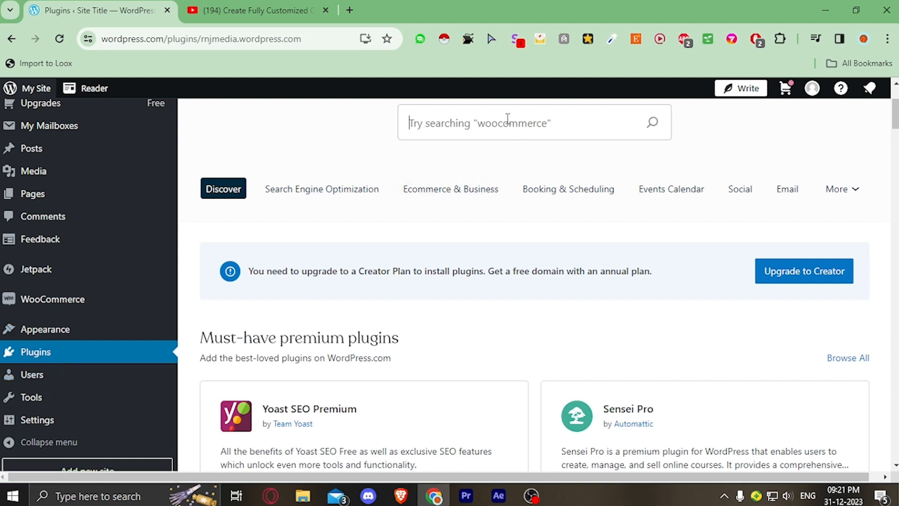
text(gpt)
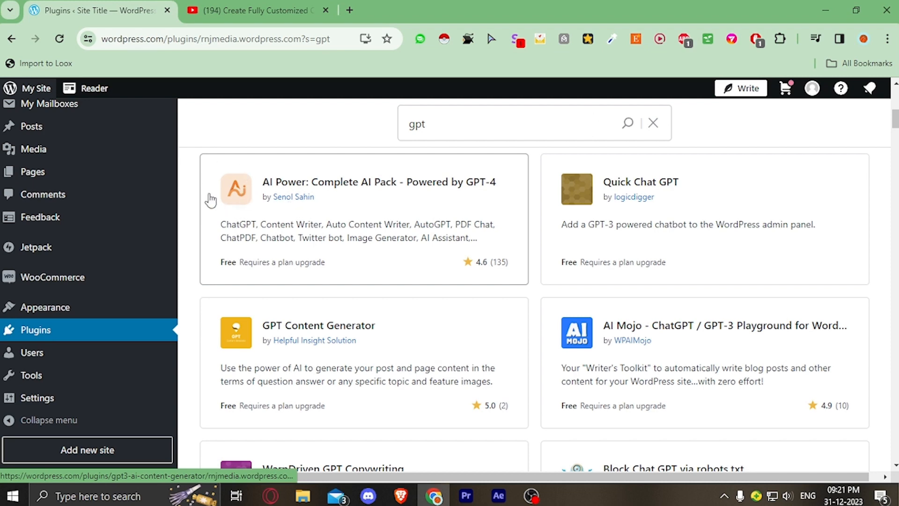
click(378, 182)
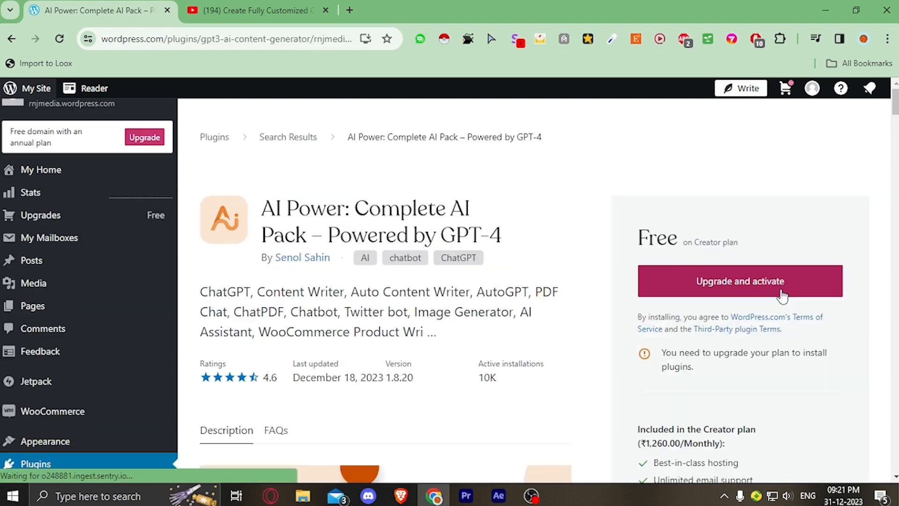
click(739, 281)
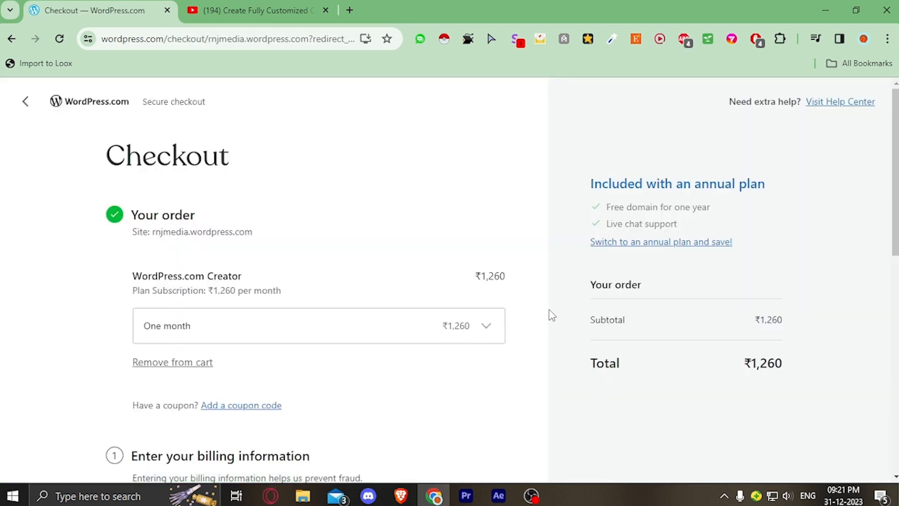
mouse_move(540, 296)
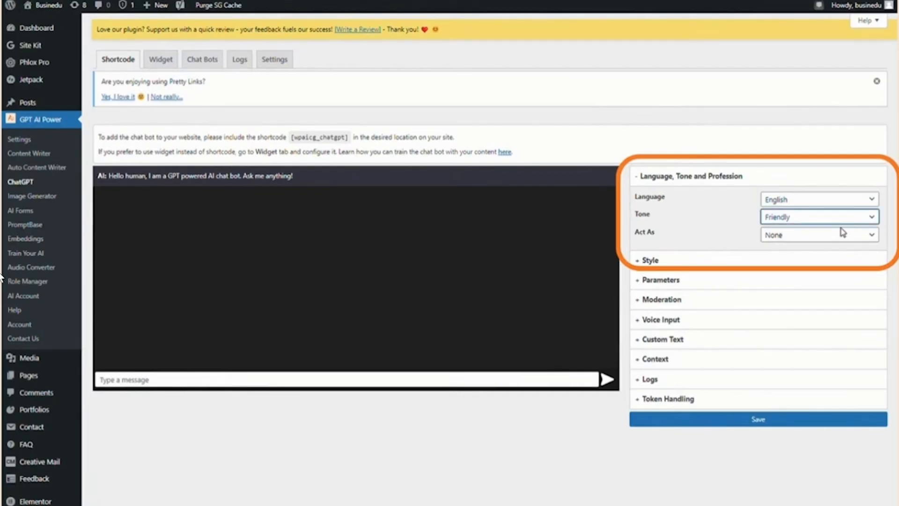
Step: Set the bot's persona, expand Style and choose a custom portrait from the Media Library as the AI avatar
click(816, 234)
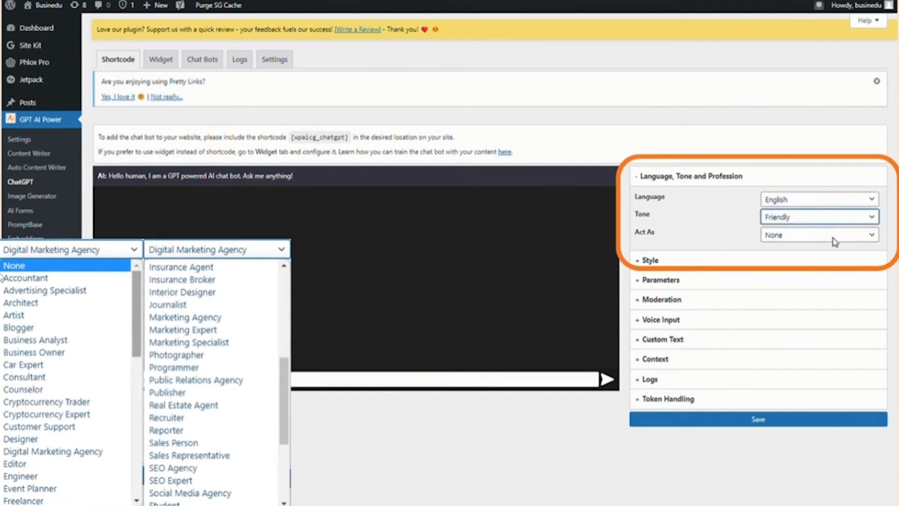
click(818, 216)
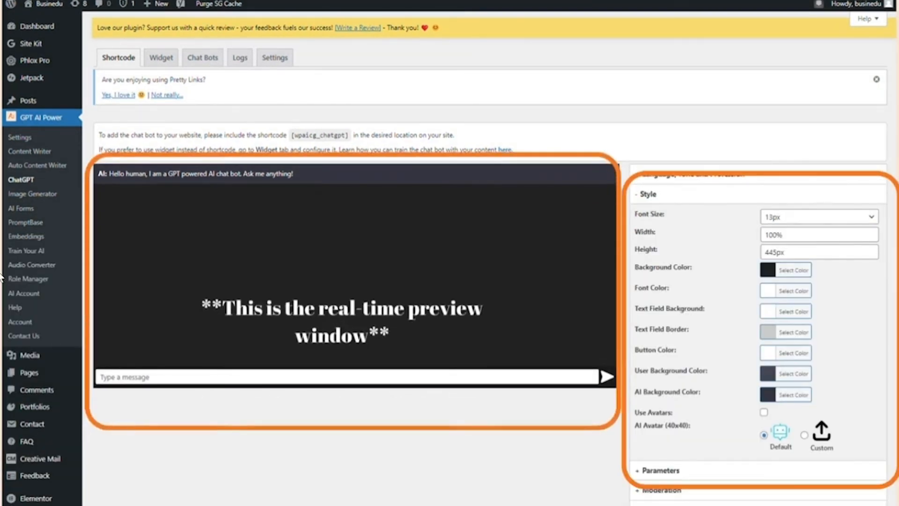
click(792, 269)
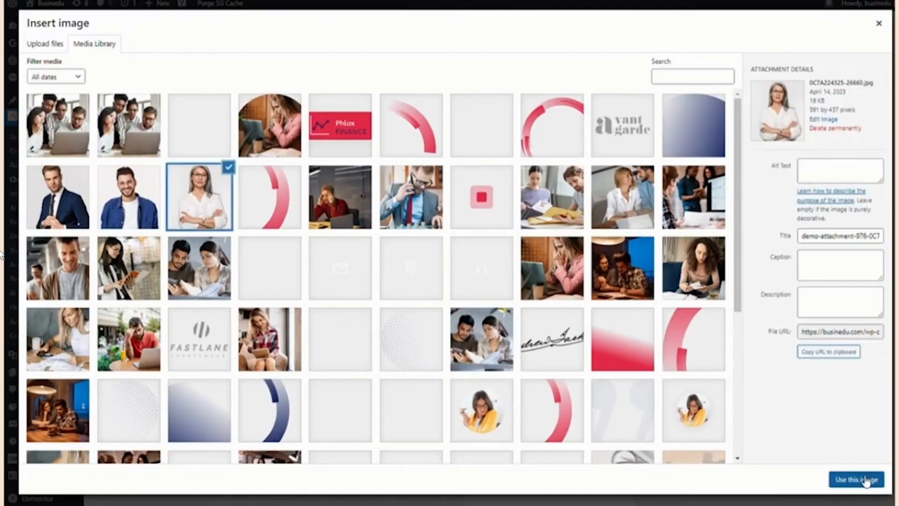
click(855, 478)
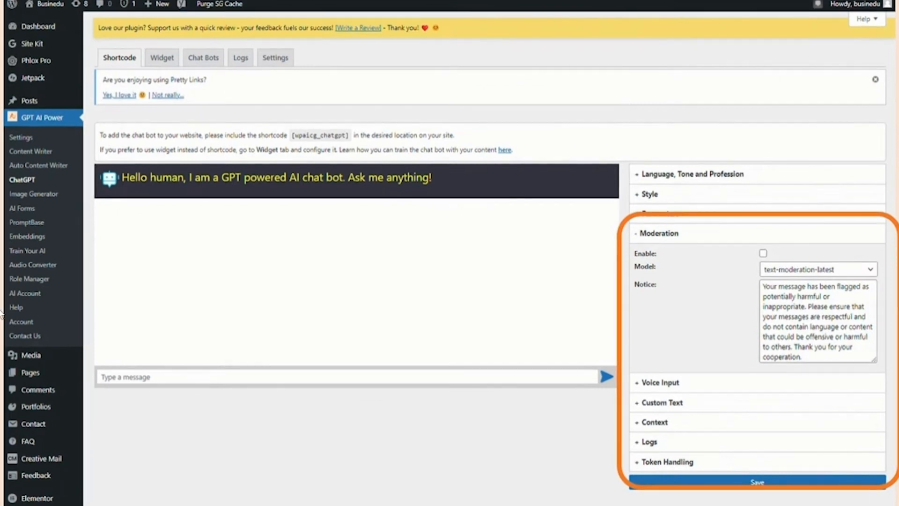
Step: Enable moderation and voice input for the chat bot, then expand Custom Text
click(762, 254)
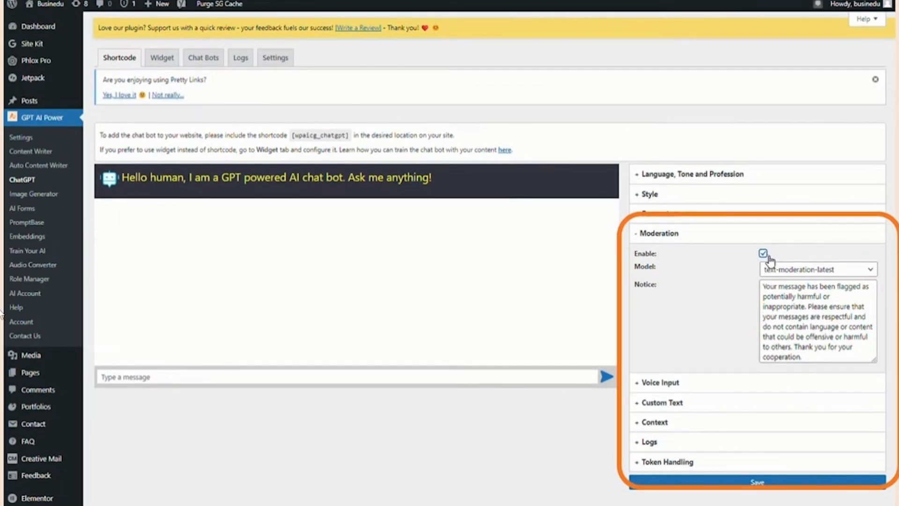
click(762, 254)
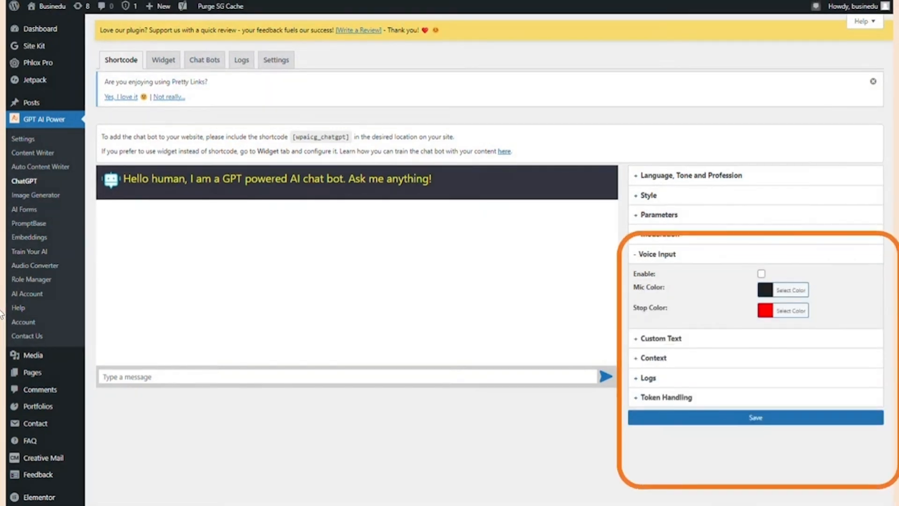
click(760, 275)
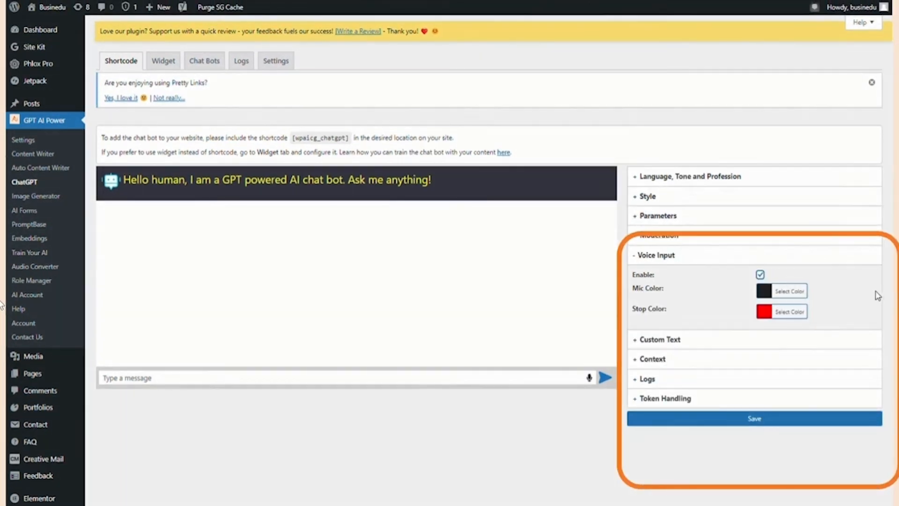
click(661, 339)
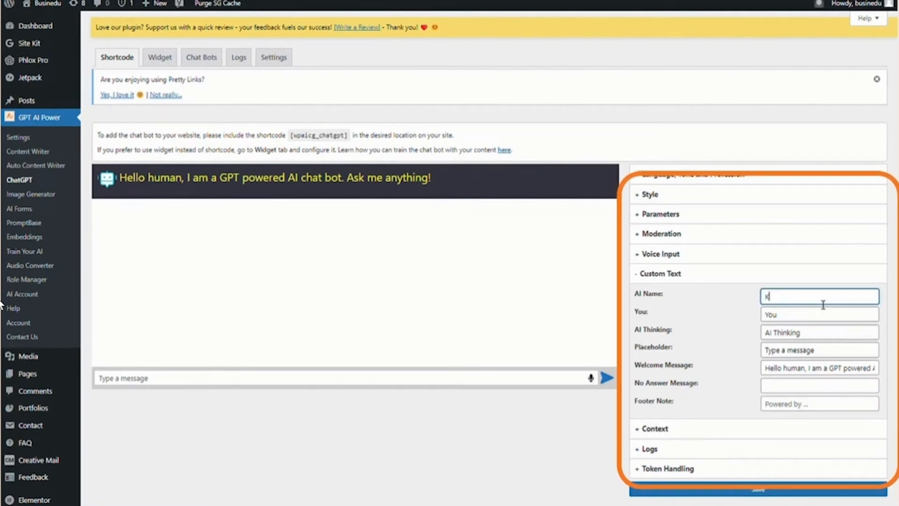
Step: Name the bot Katie, set AI Thinking to 'Katie's Typing...' and the footer to 'Powered by GPT AI Power'
text(Katie)
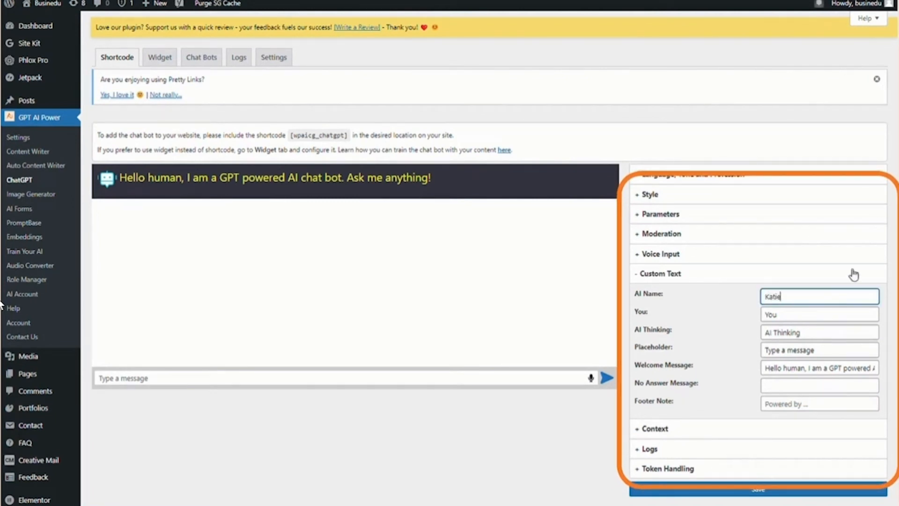
click(819, 332)
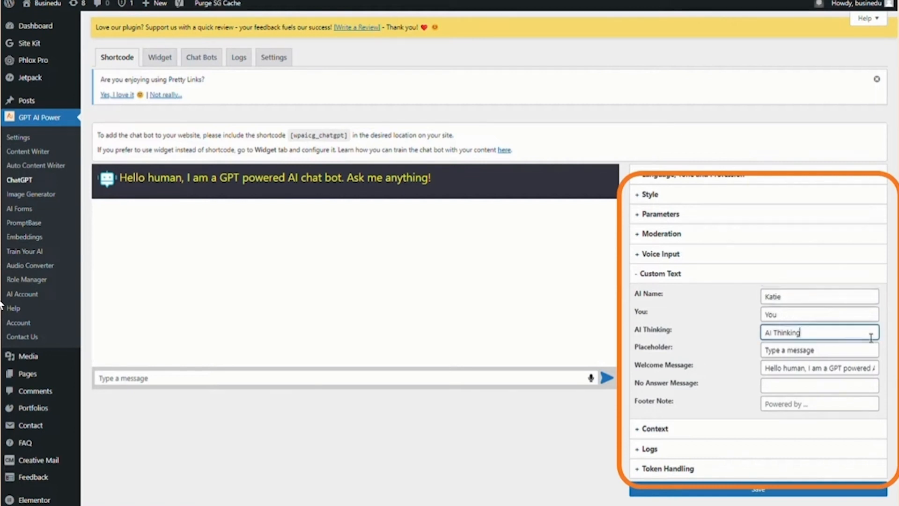
text(Katie's Typing...)
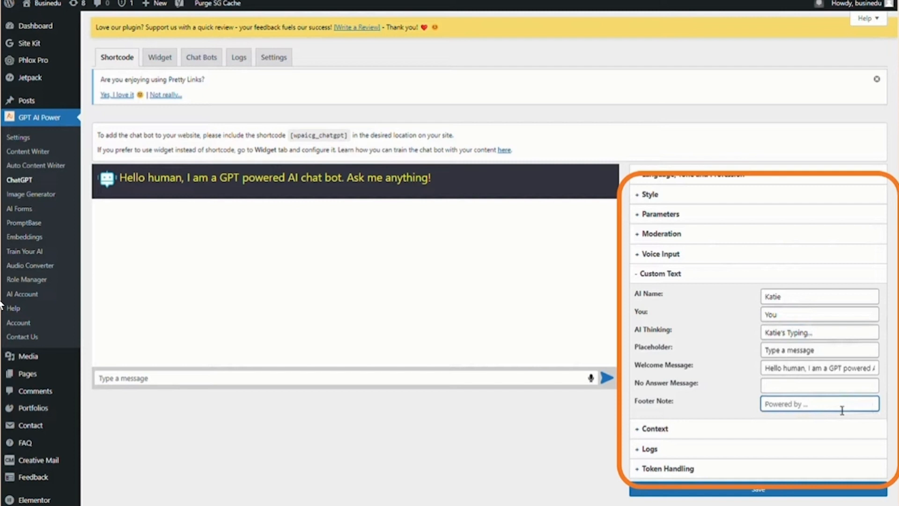
text(Powered by GPT AI Power)
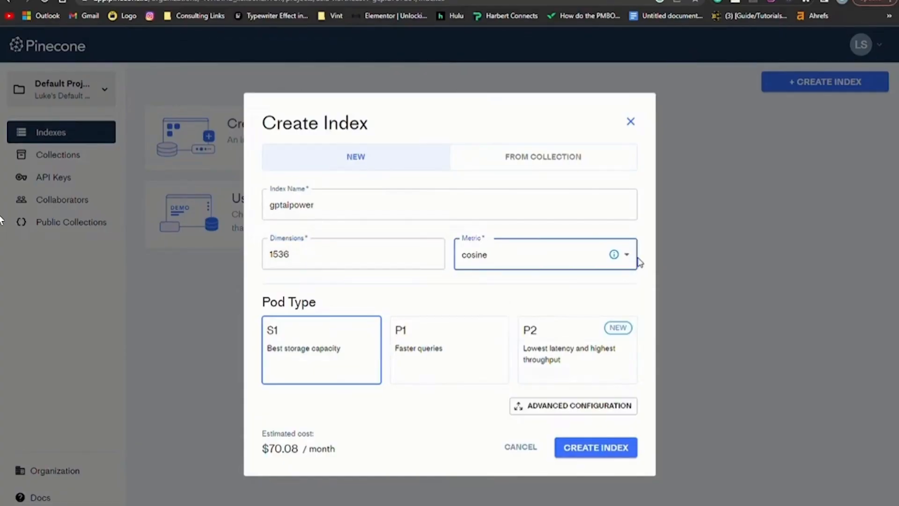
Step: Create the gptaipower Pinecone index with 1536 dimensions and cosine metric
click(596, 447)
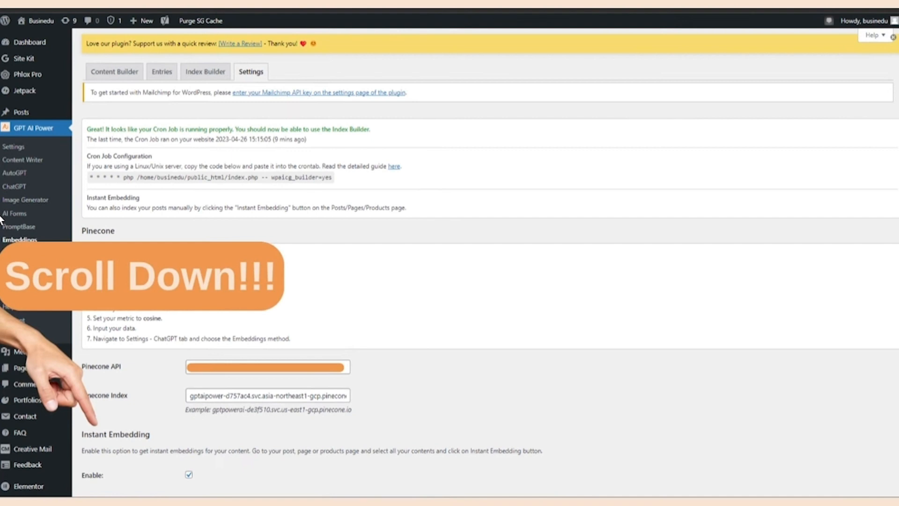
Step: Go to Posts > All Posts and use Instant Embedding on the posts list
scroll(down, 3)
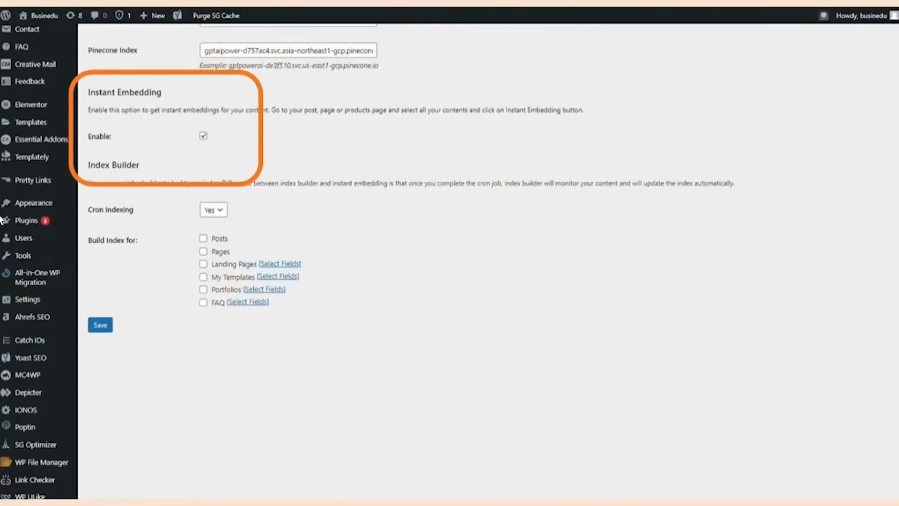
click(23, 115)
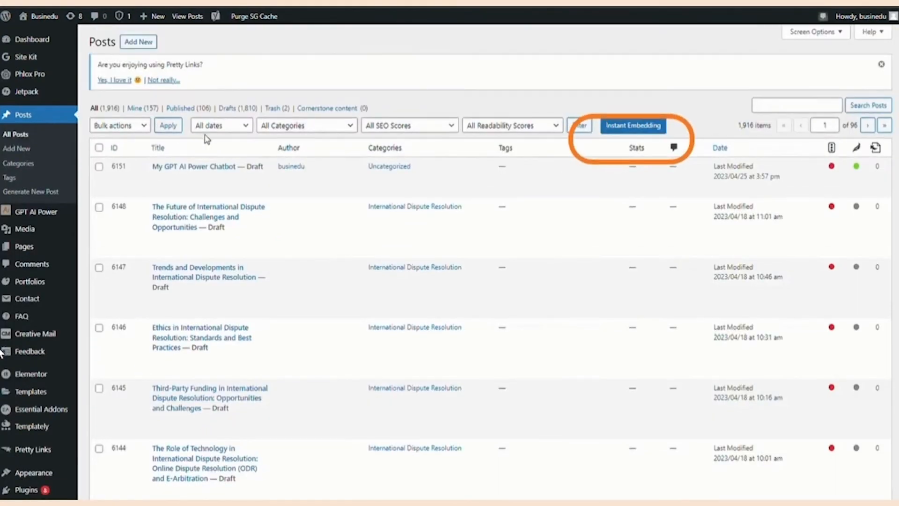
click(633, 125)
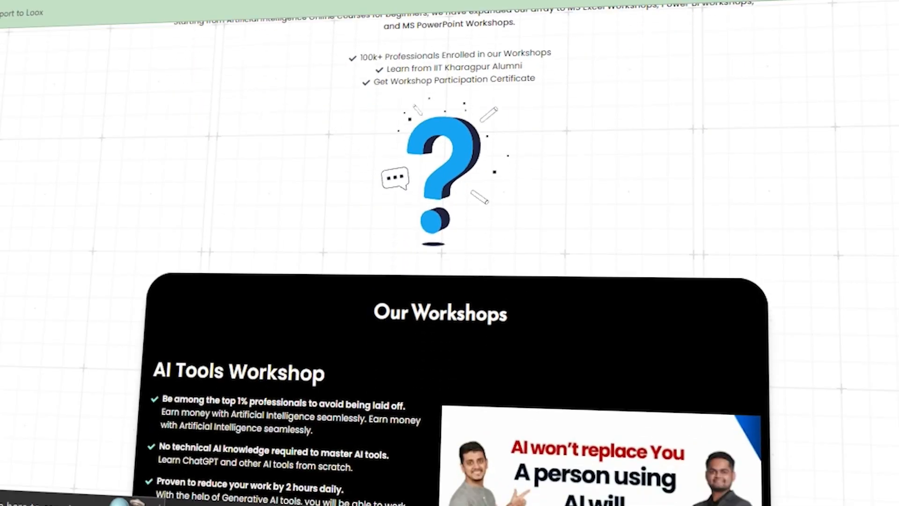
Step: Scroll down to the What Will You Get section of the AI Tools Workshop
scroll(down, 3)
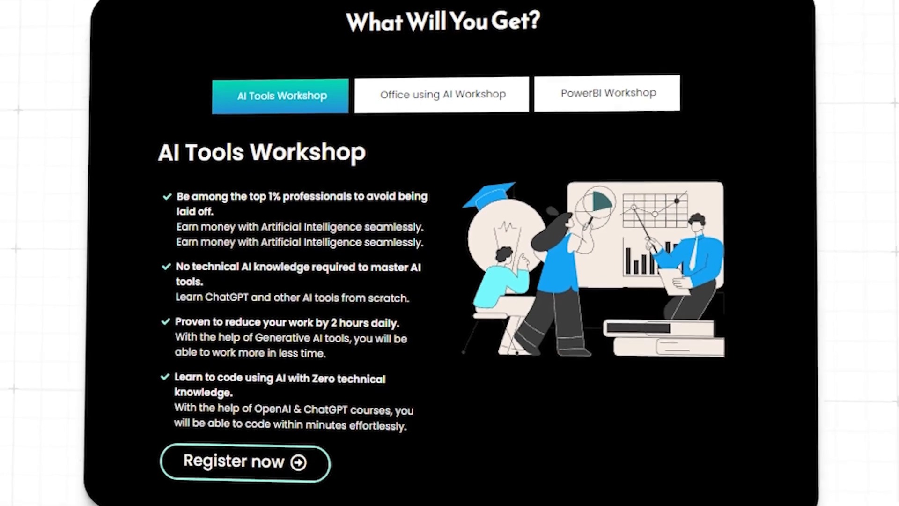